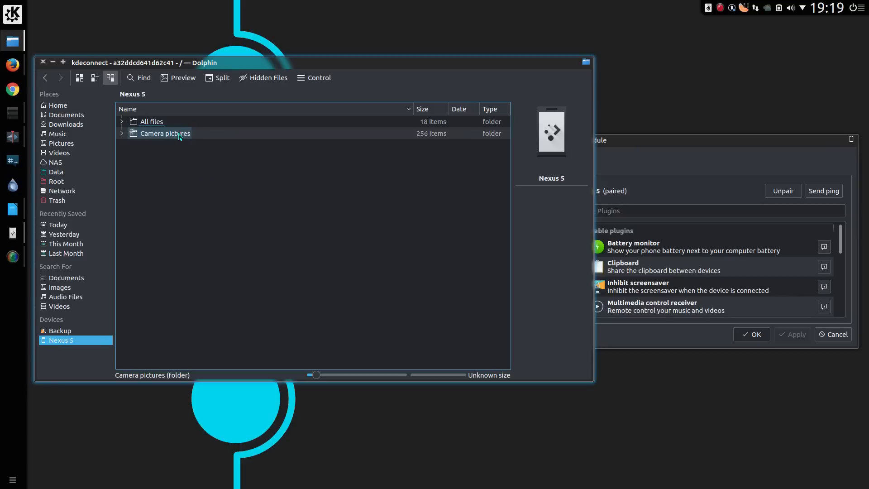
Open the Nexus 5 Camera folder in Dolphin and view IMG_20170303_163011.jpg
{"action": "double_click", "coordinate": [165, 133]}
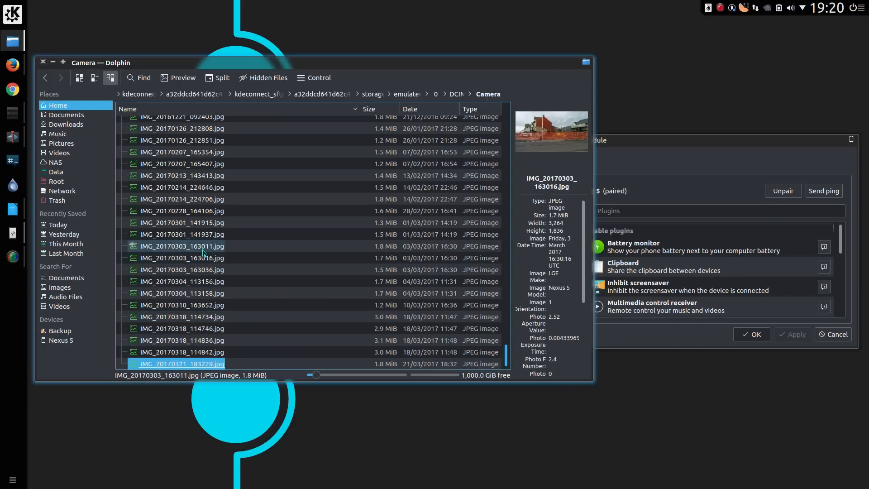
{"action": "left_click", "coordinate": [181, 246]}
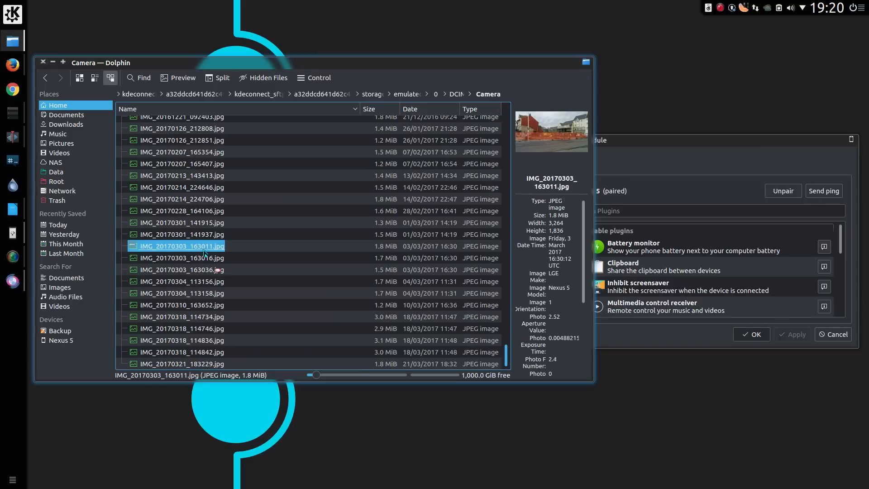
{"action": "double_click", "coordinate": [181, 246]}
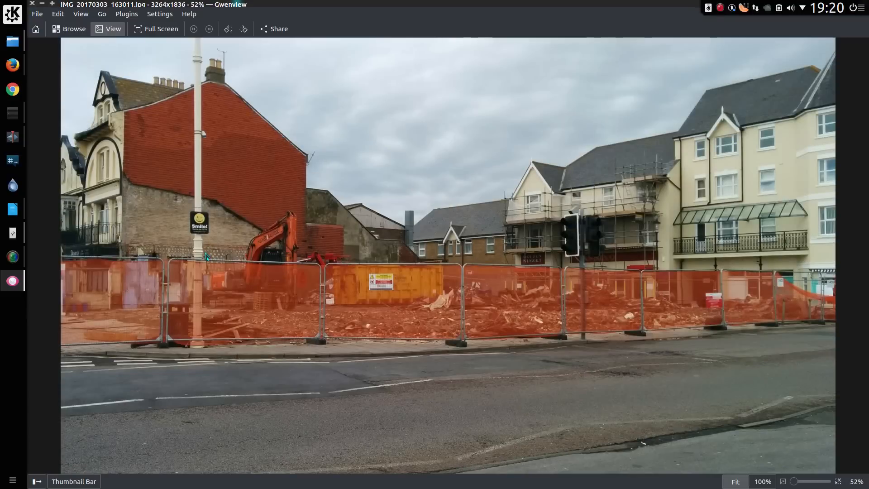
{"action": "mouse_move", "coordinate": [215, 239]}
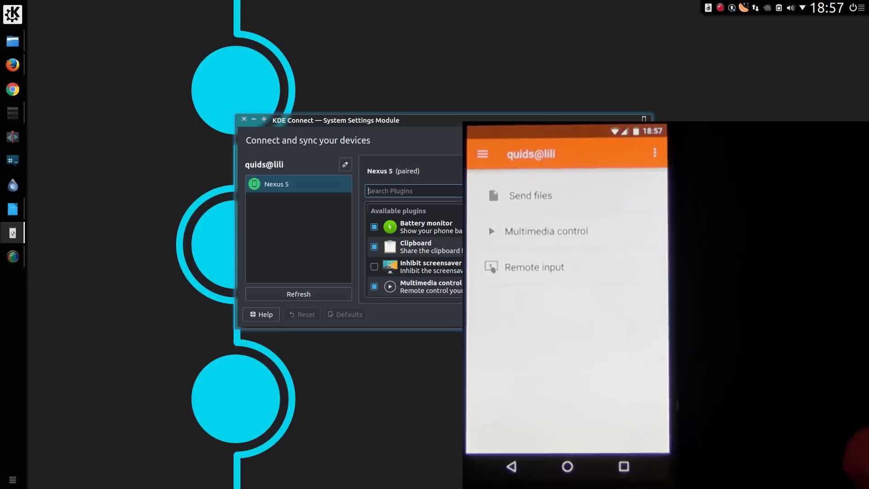
Use the phone's multimedia remote to play 'Rise Again (Omnia Remix)' in Clementine
{"action": "left_click", "coordinate": [546, 231]}
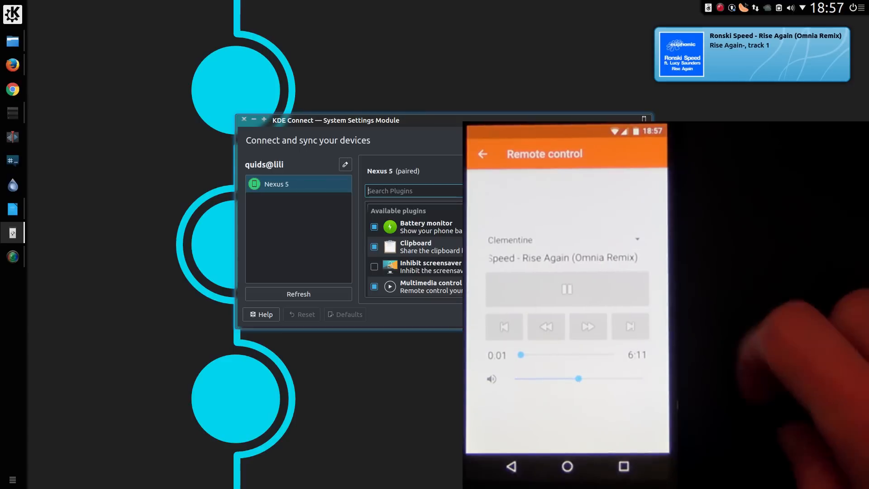
{"action": "left_click", "coordinate": [568, 288]}
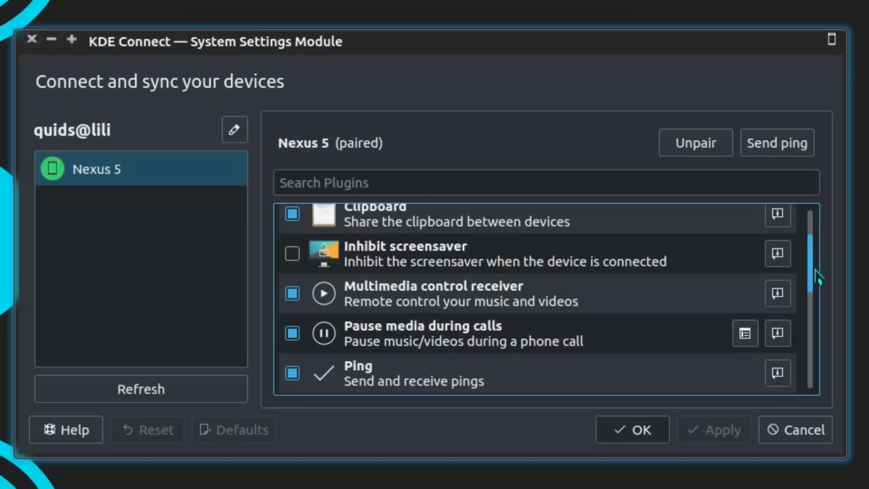
Scroll the Available plugins list, showing notifications, SFTP browsing and ring-my-phone enabled
{"action": "scroll", "scroll_direction": "down", "scroll_amount": 3}
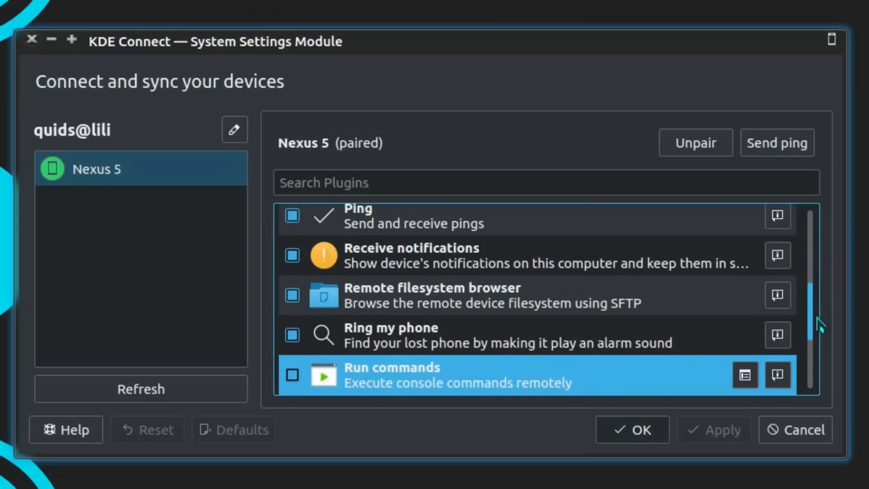
{"action": "scroll", "scroll_direction": "down", "scroll_amount": 3}
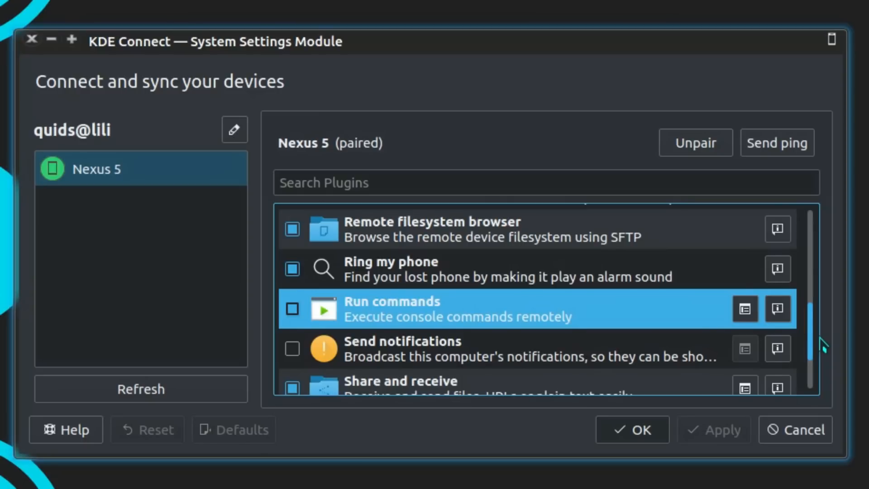
{"action": "scroll", "scroll_direction": "down", "scroll_amount": 3}
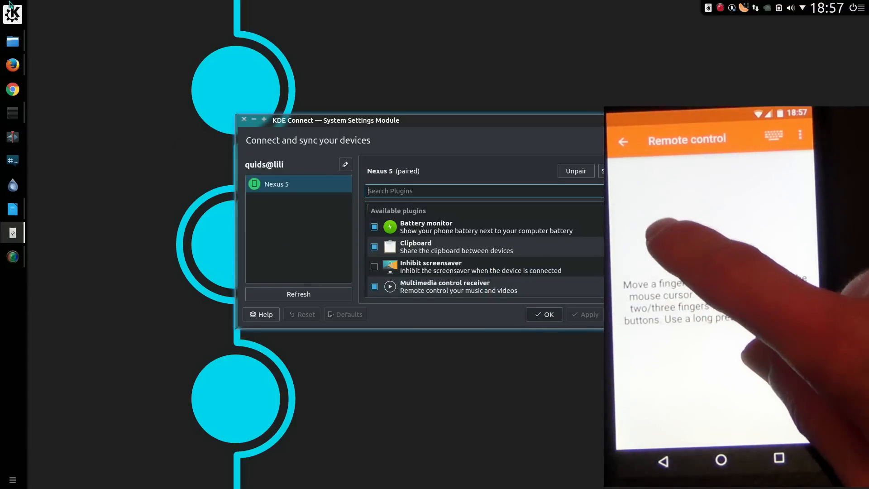
{"action": "left_click", "coordinate": [13, 13]}
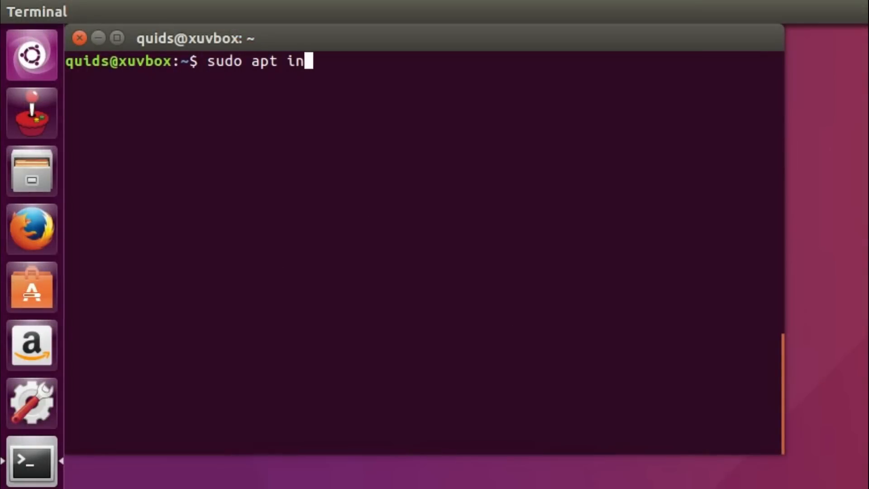
Run 'sudo apt install kdeconnect', enter the password, and confirm the 266 packages with y
{"action": "type", "text": "stall kdeconnect"}
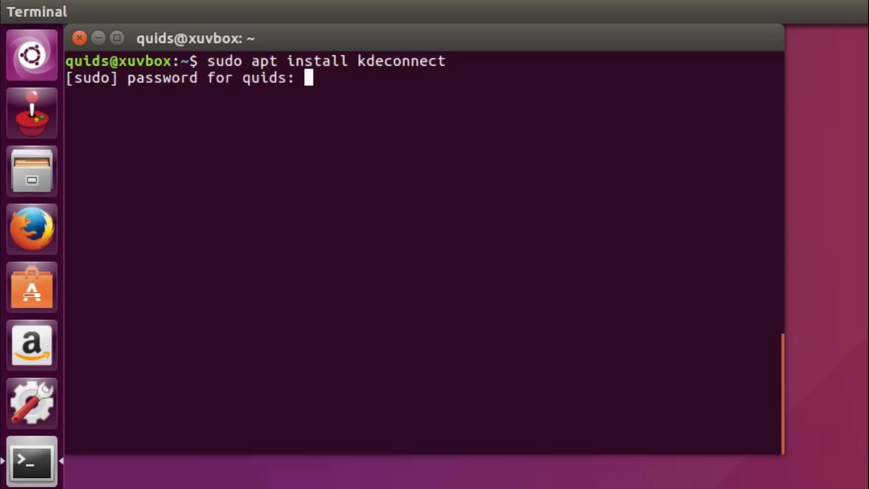
{"action": "key", "text": "Return"}
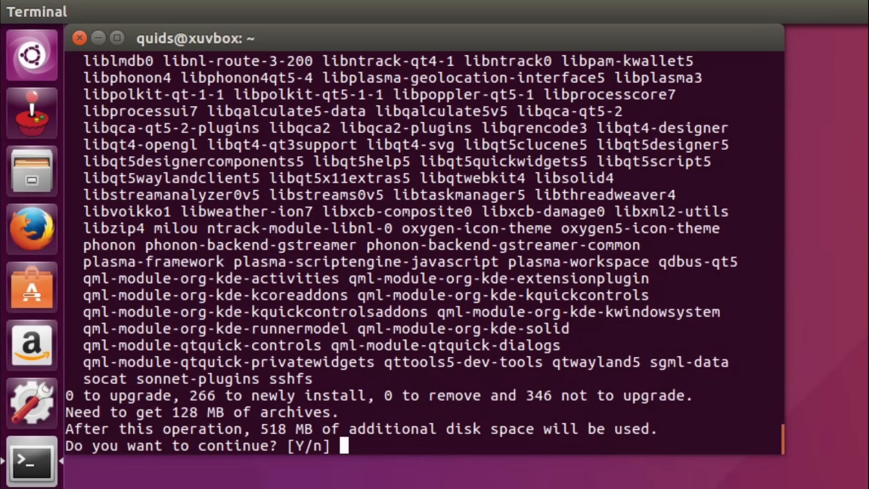
{"action": "type", "text": "y"}
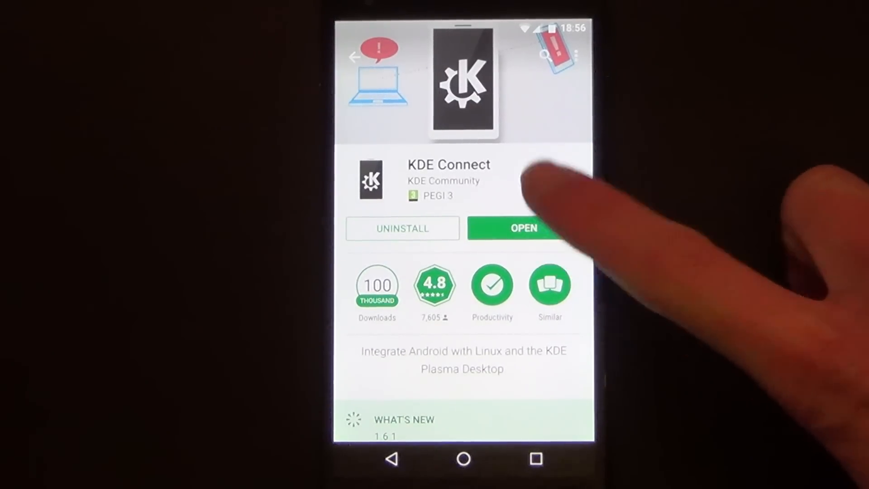
Launch the newly installed KDE Connect app from the Play Store page
{"action": "left_click", "coordinate": [524, 228]}
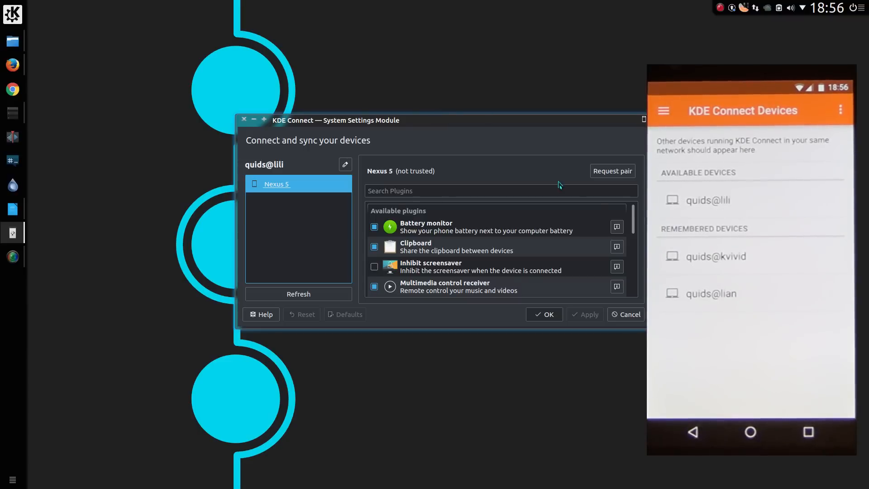
Request pairing with the untrusted Nexus 5 from the desktop device list
{"action": "left_click", "coordinate": [613, 171]}
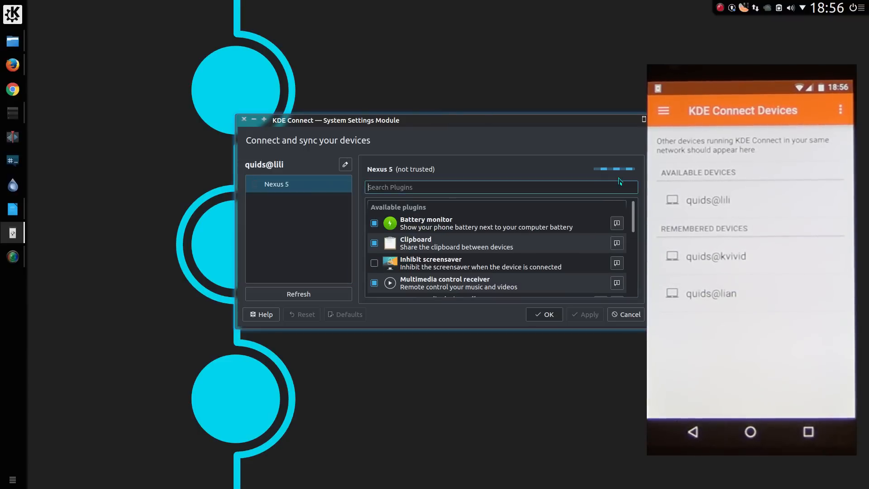